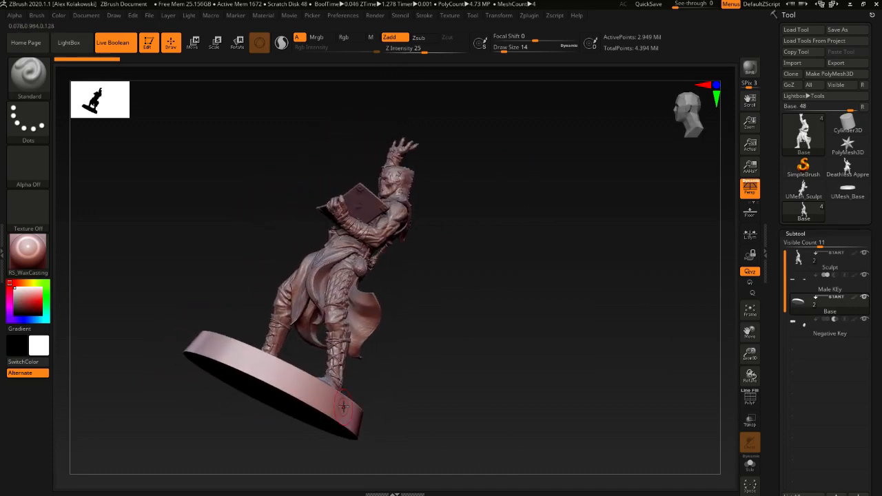
Orbit the combined figure-and-base model to a new viewing angle
drag(344, 406, 337, 399)
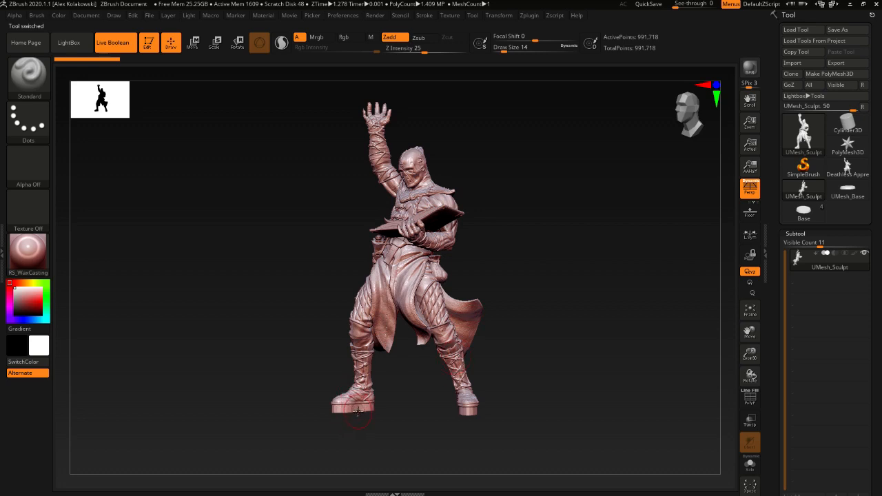
Inspect the standalone UMesh_Base mesh, then orbit the figure standing on its base
click(847, 189)
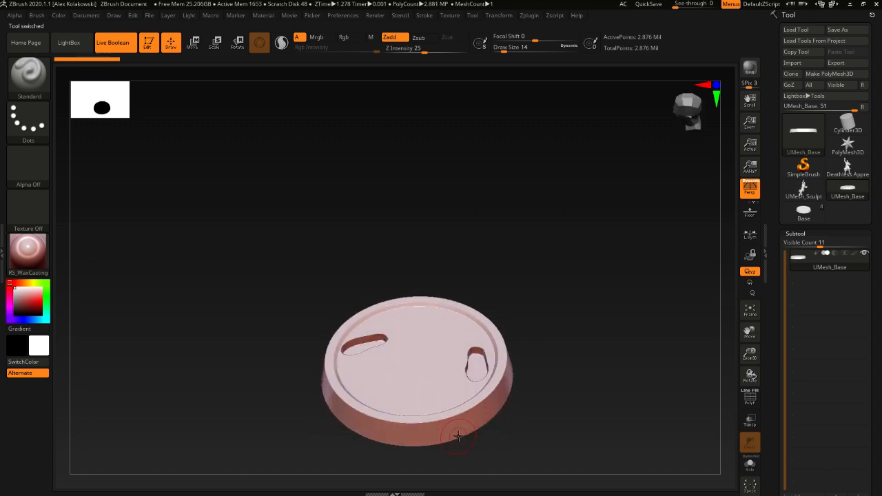
mouse_move(803, 211)
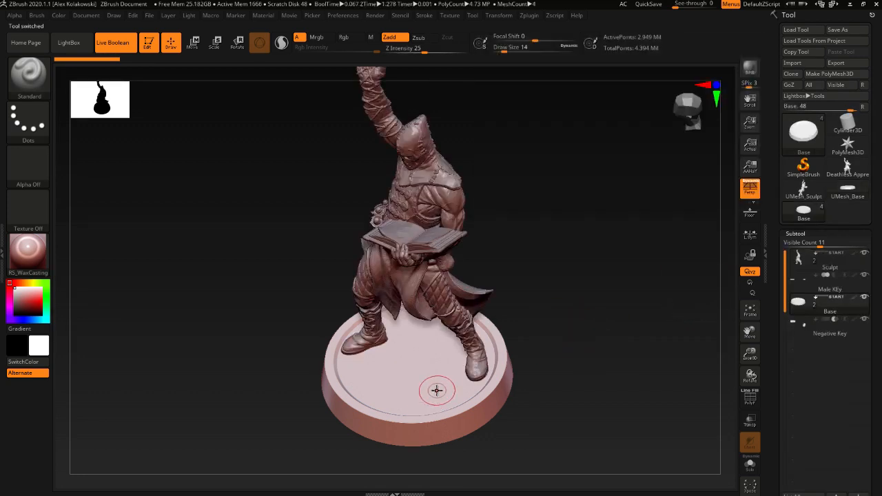
drag(438, 390, 536, 406)
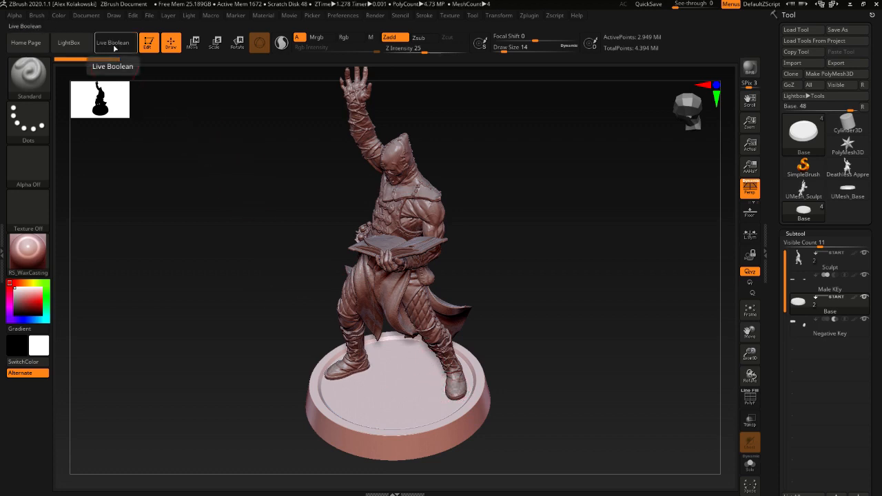
click(114, 42)
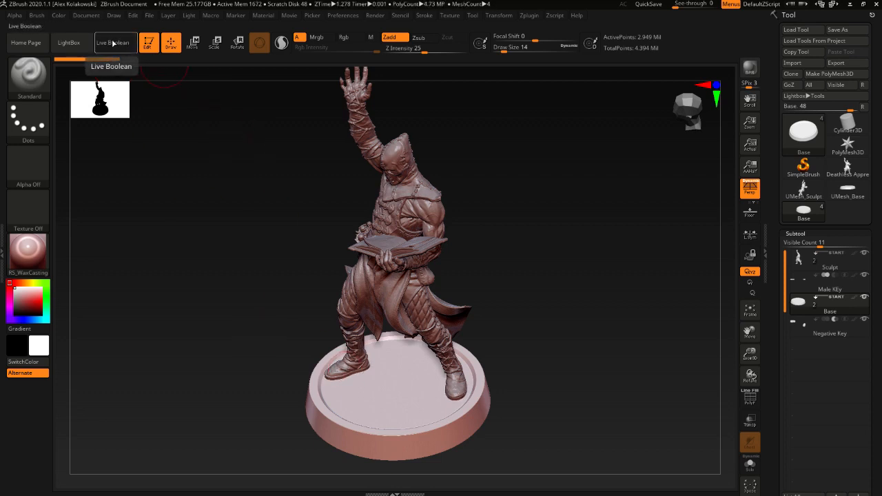
click(115, 42)
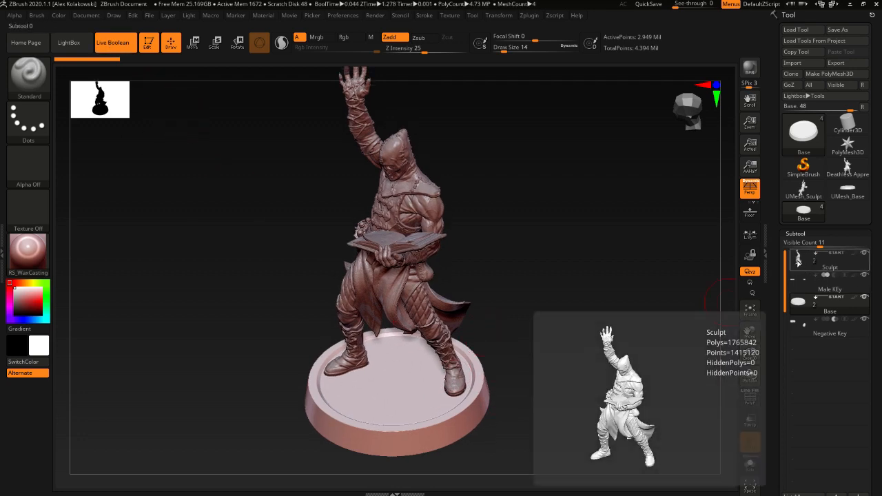
Make the Sculpt subtool active in Solo mode to view the figure alone
click(830, 259)
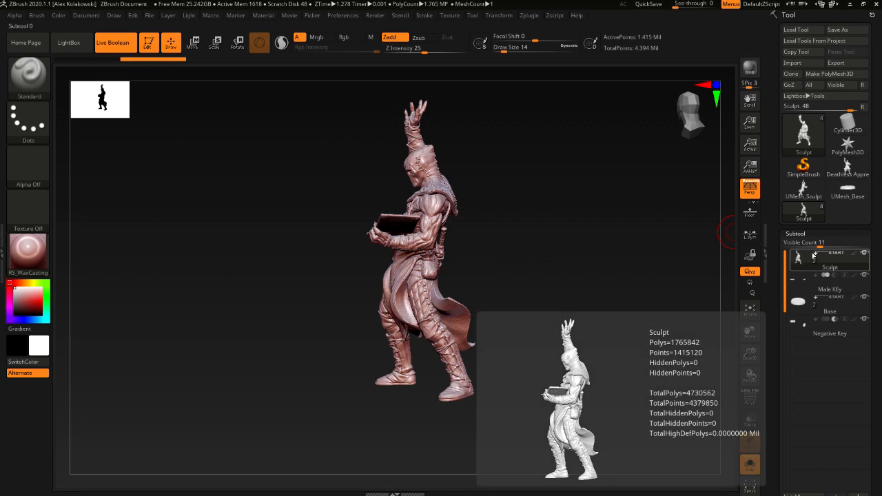
click(827, 283)
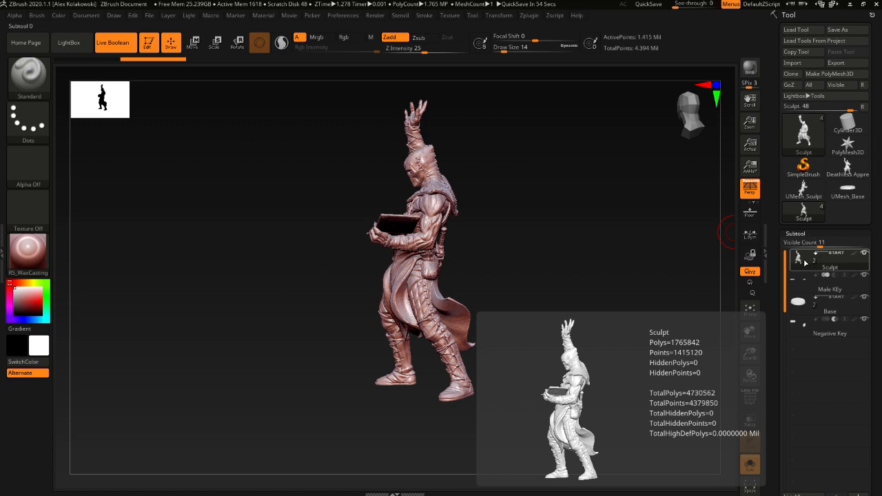
click(830, 302)
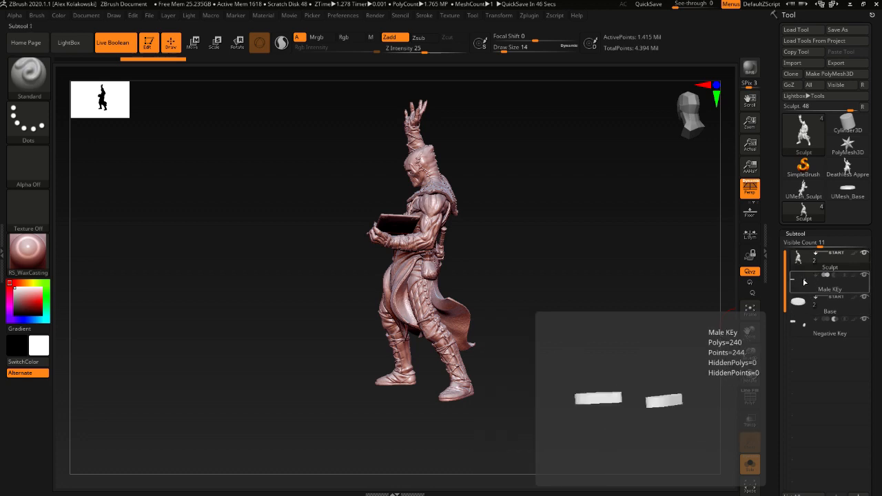
View the Male KEy foot pegs on their own, then reselect the Sculpt subtool
click(828, 279)
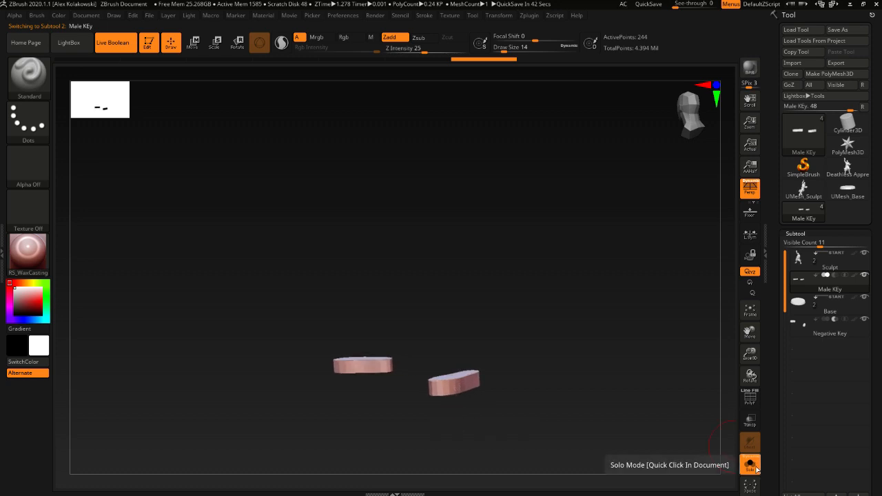
click(803, 134)
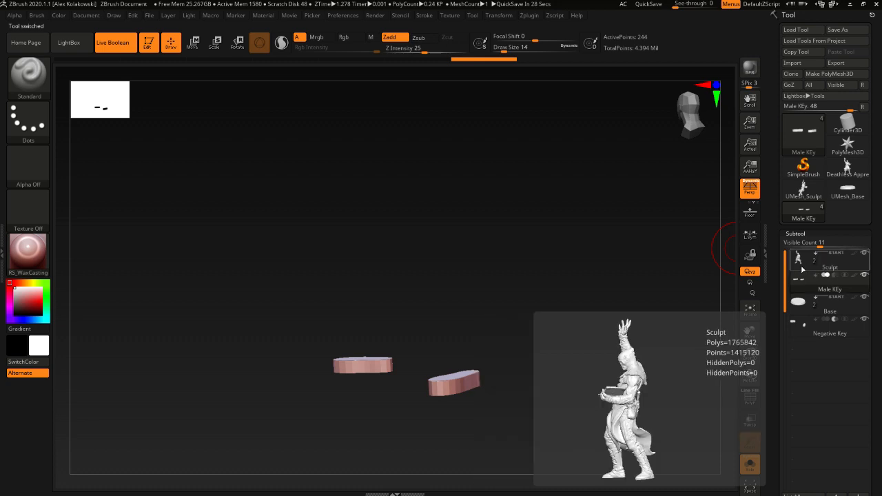
click(825, 282)
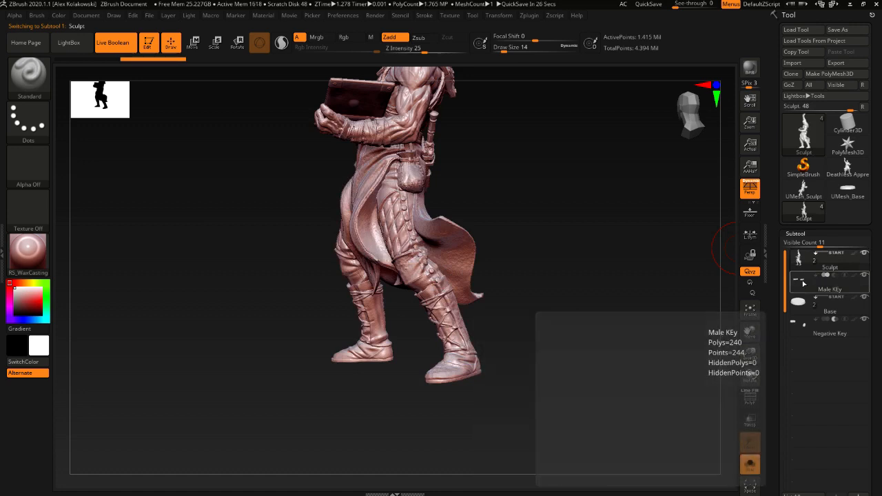
click(829, 279)
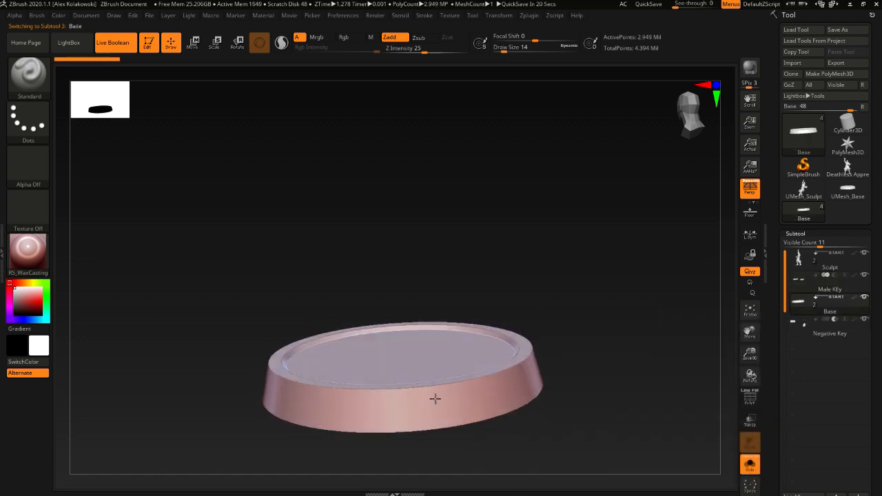
Orbit the base to view its foot cavities, then select the Negative Key cutter subtool
drag(434, 398, 441, 375)
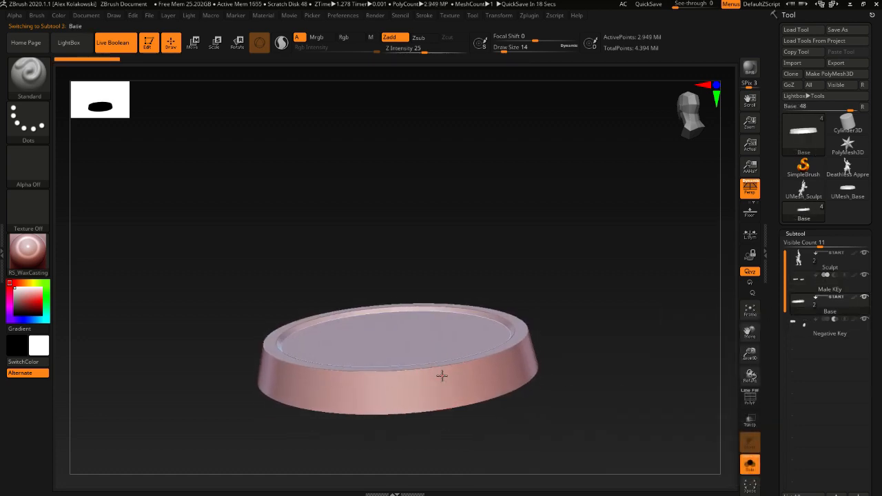
drag(441, 376, 454, 377)
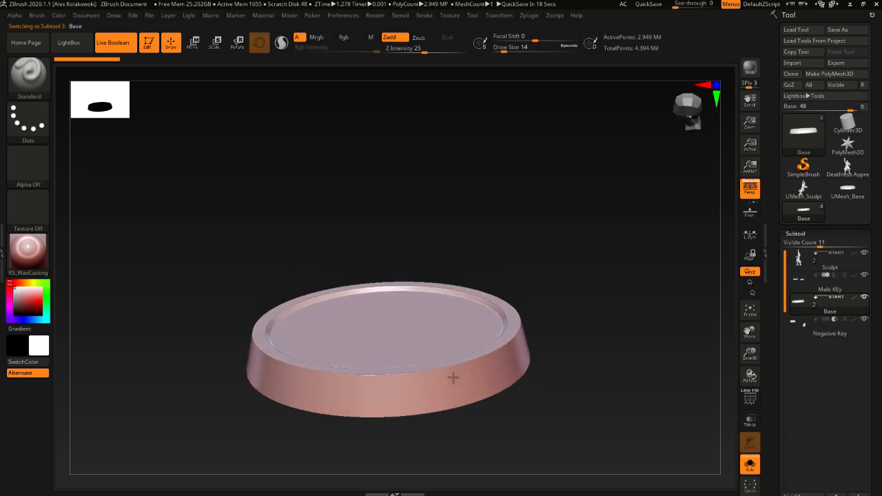
drag(453, 378, 434, 373)
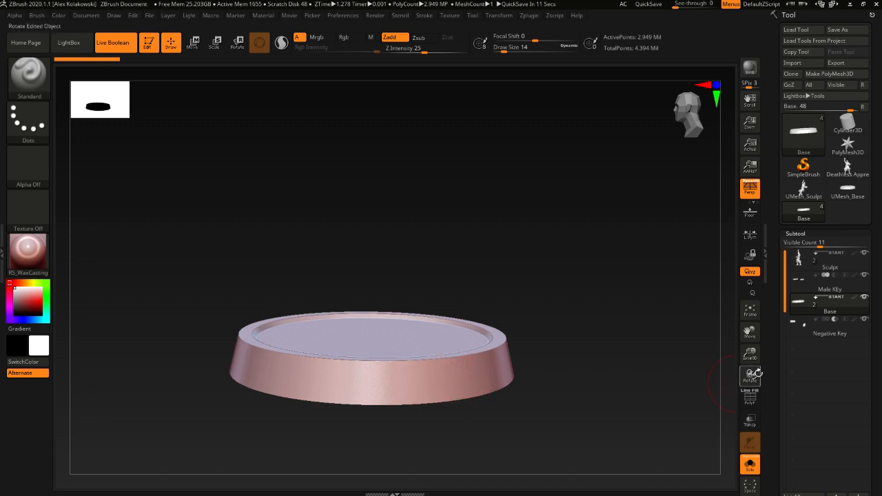
mouse_move(829, 333)
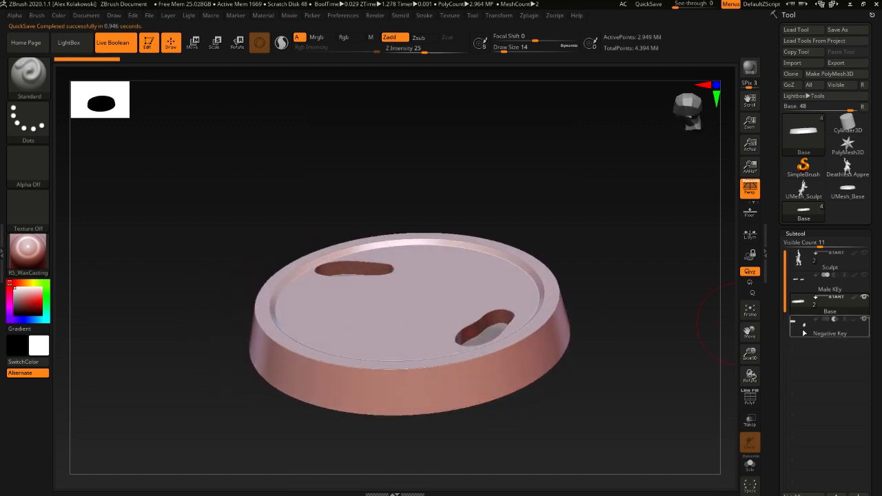
click(829, 324)
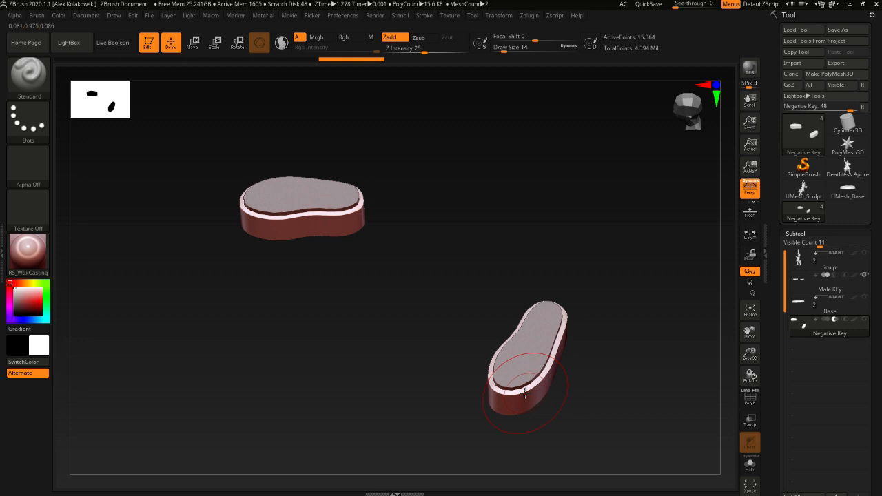
Orbit to examine the two foot-shaped Negative Key cutters with Live Boolean off
drag(524, 396, 541, 376)
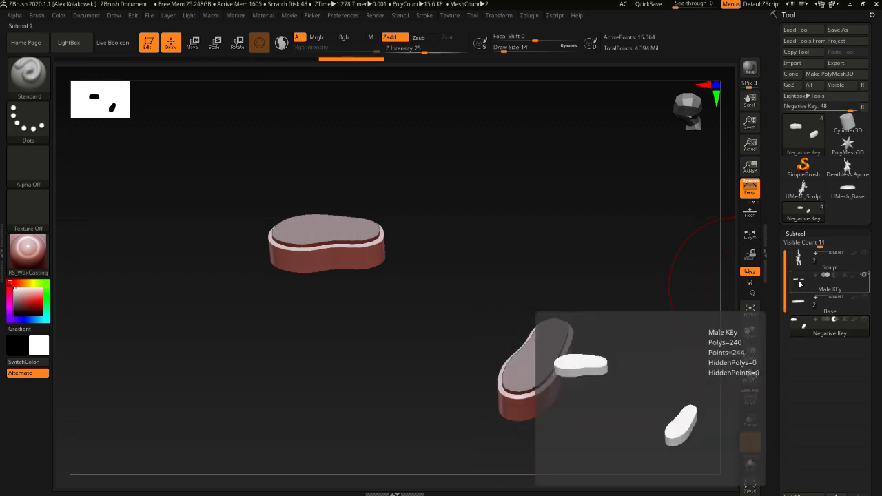
Select the Male KEy subtool and expand the Boolean sub-palette
click(830, 282)
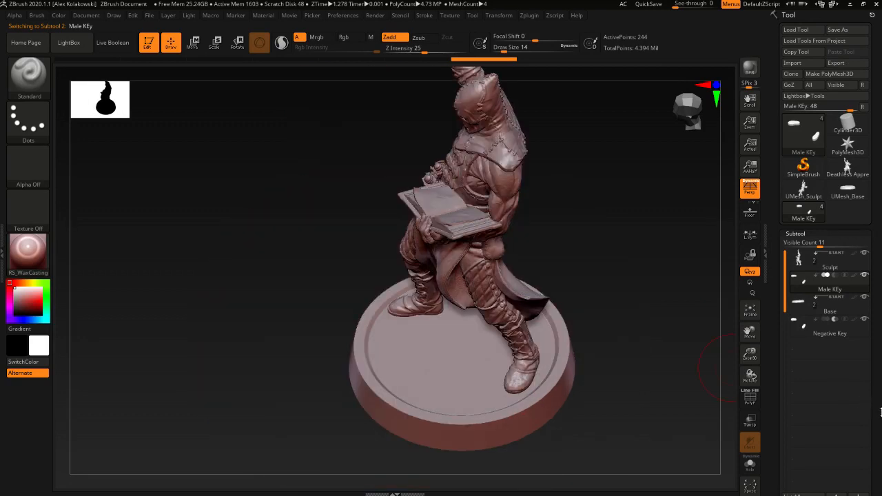
click(794, 394)
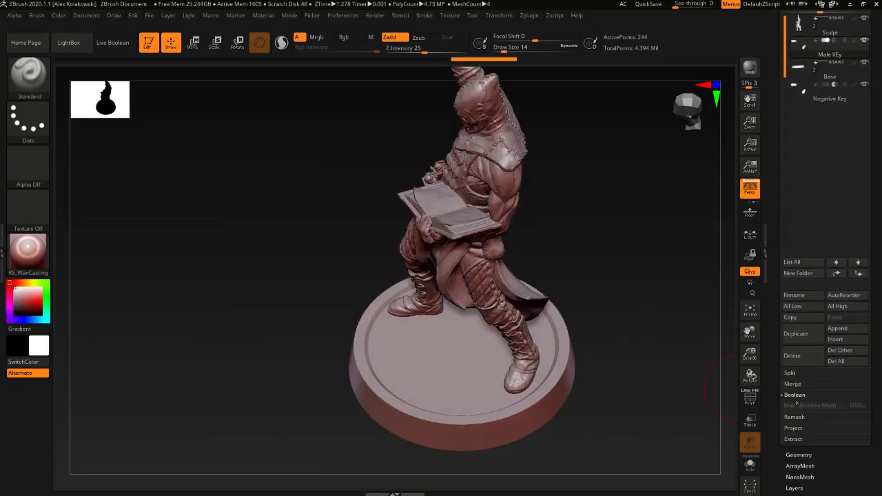
click(116, 43)
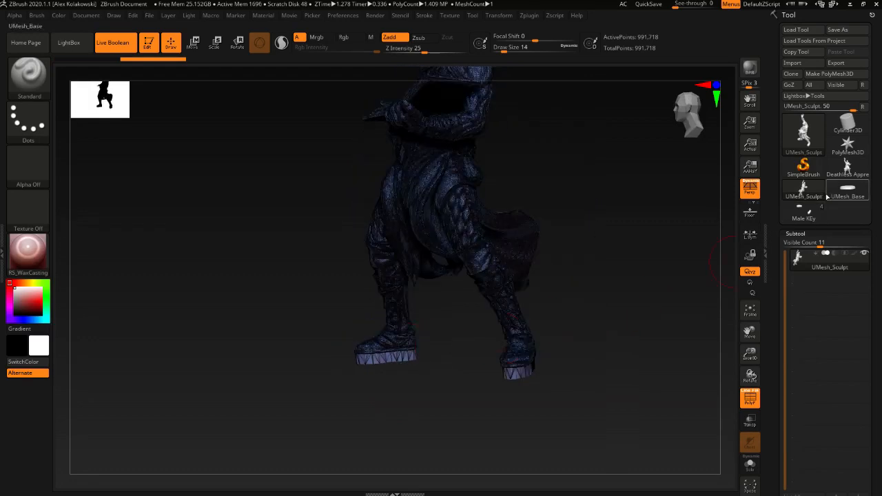
mouse_move(846, 191)
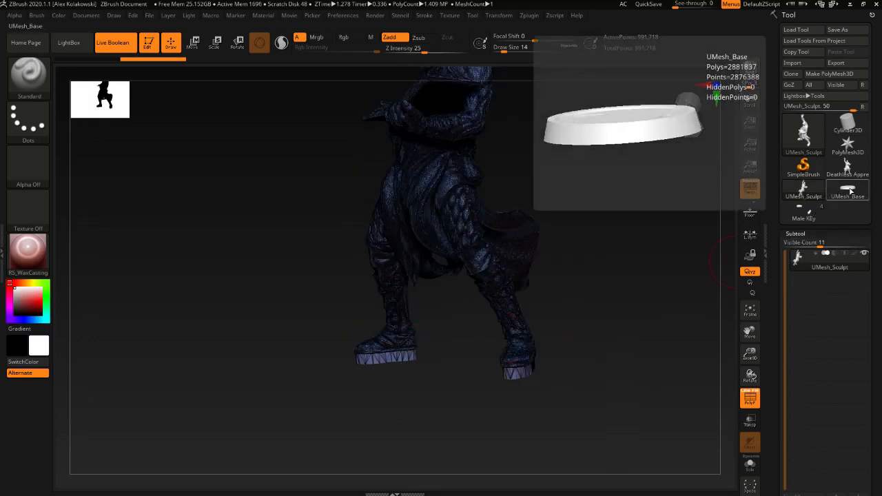
Switch to UMesh_Base, orbit to see its cavities, and turn Polyframe off
click(847, 134)
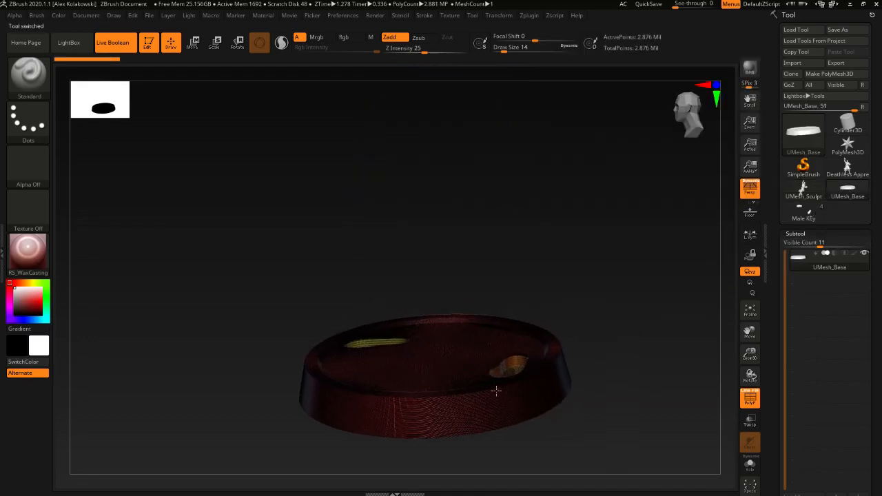
drag(496, 391, 399, 289)
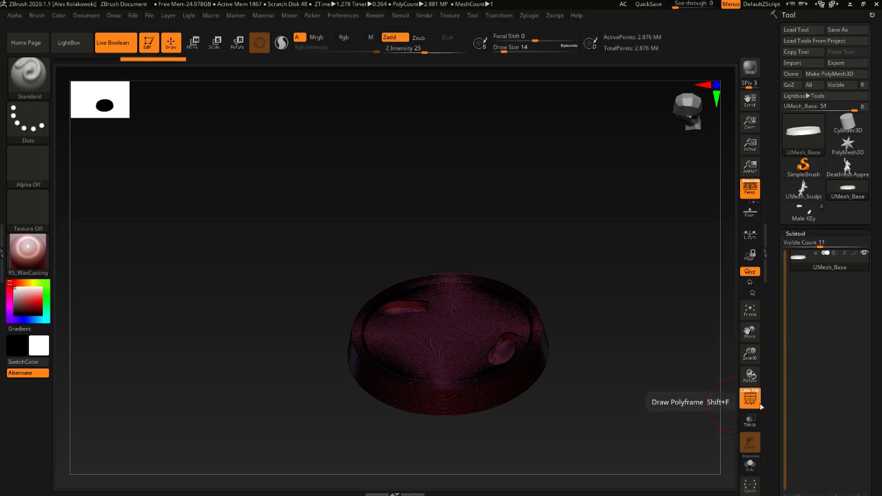
click(749, 398)
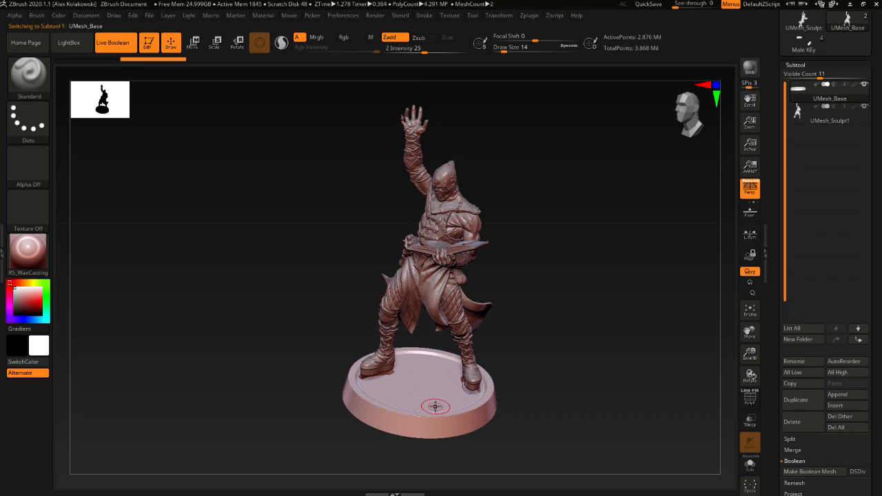
mouse_move(445, 440)
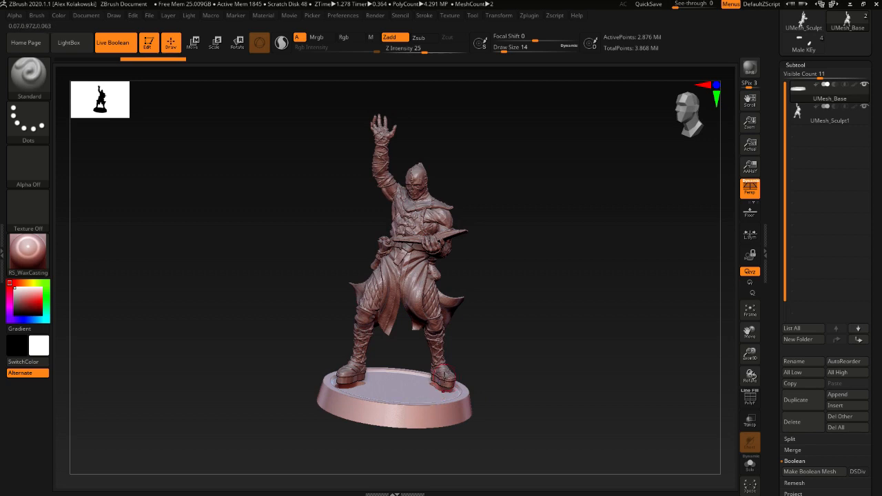
Select the appended UMesh_Sculpt1 figure subtool on the round base
click(829, 121)
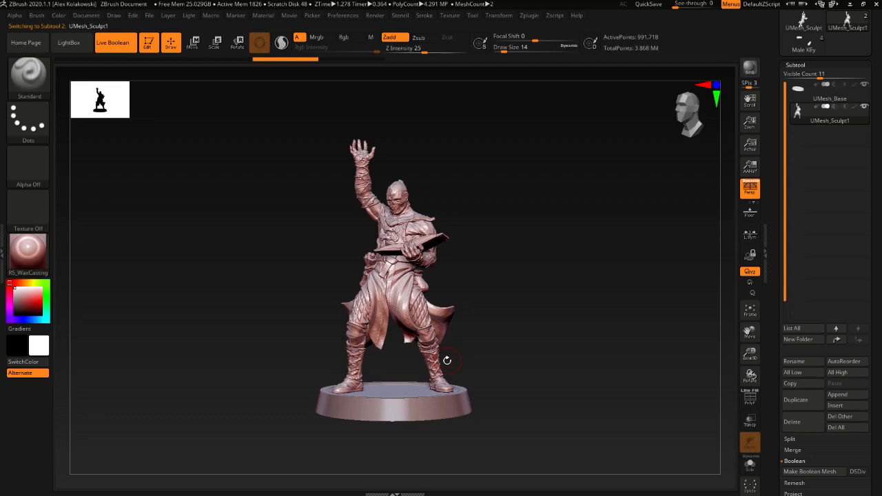
mouse_move(443, 357)
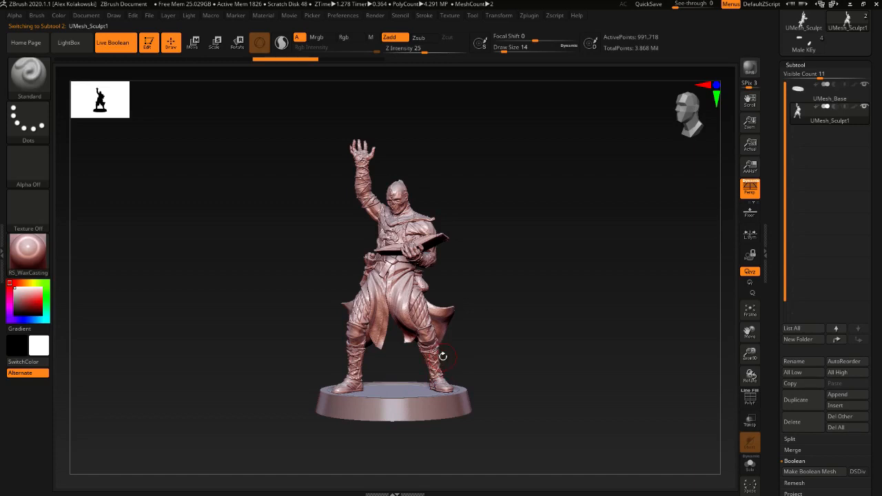